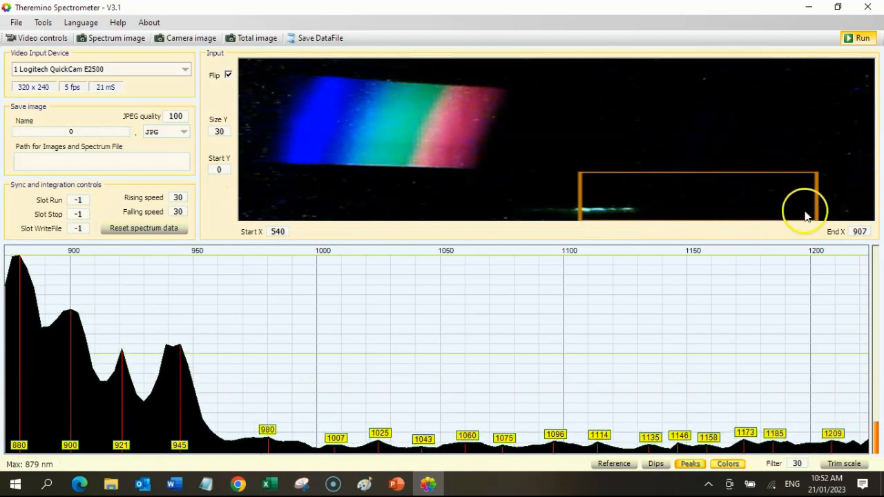
mouse_move(310, 210)
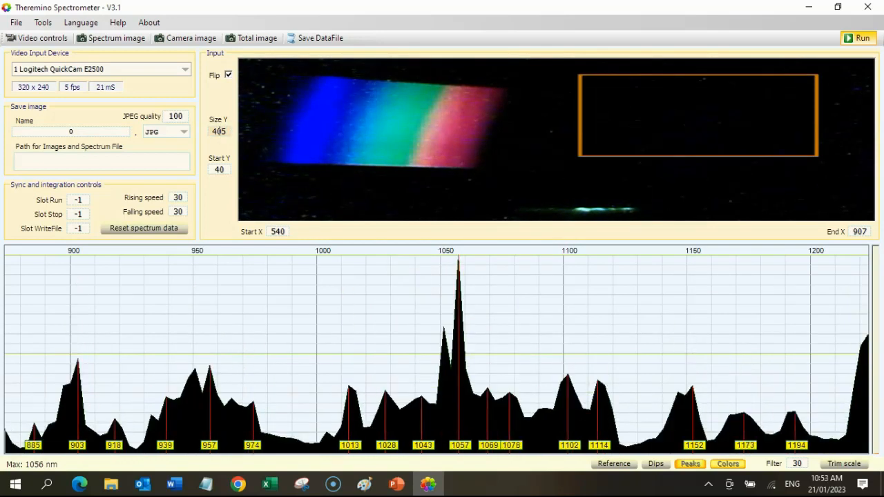
- Enter frame values 50 and 30 so the capture frame covers the rainbow band
text(50)
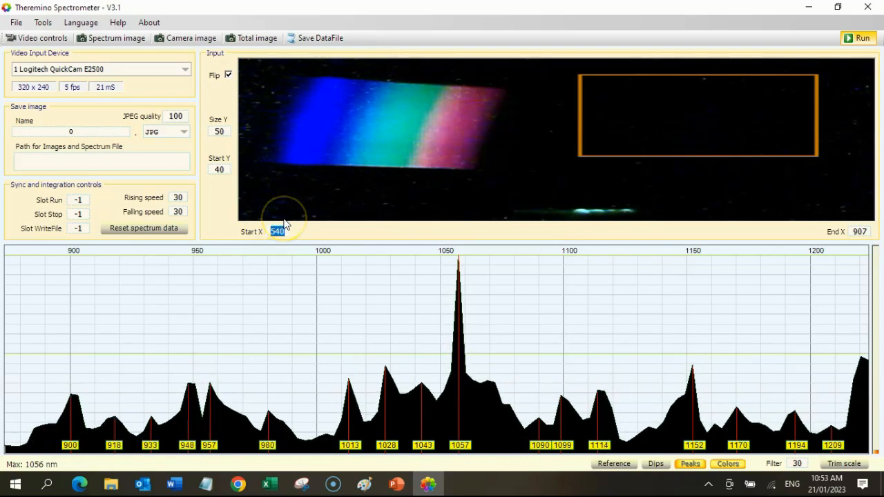
text(30)
click(860, 231)
text(400)
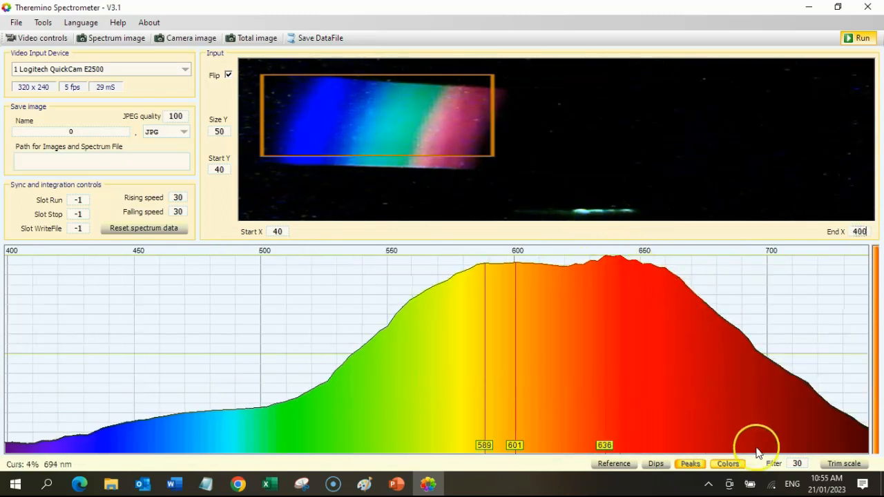
- Start Trim scale calibration against the 436 and 546 nm markers
click(842, 464)
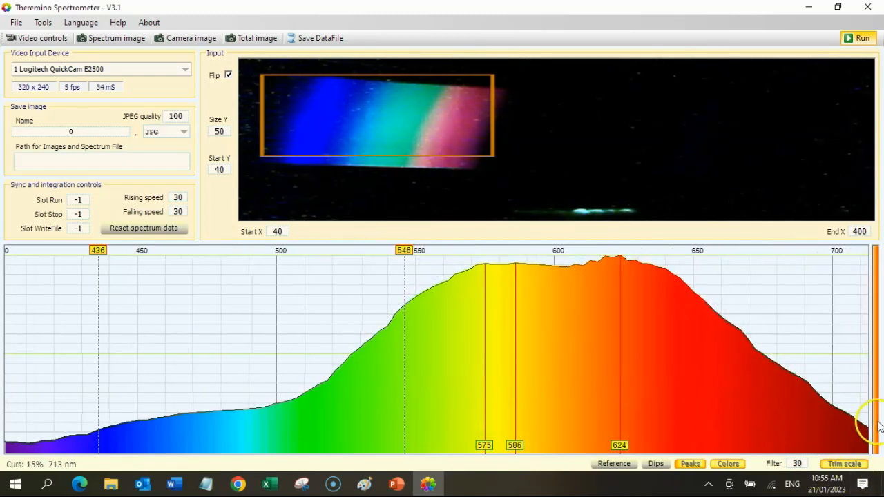
mouse_move(247, 282)
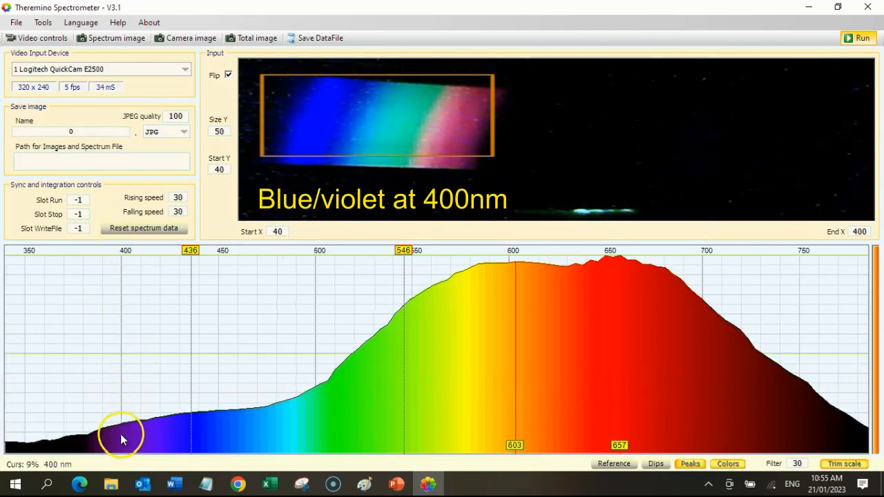
mouse_move(85, 439)
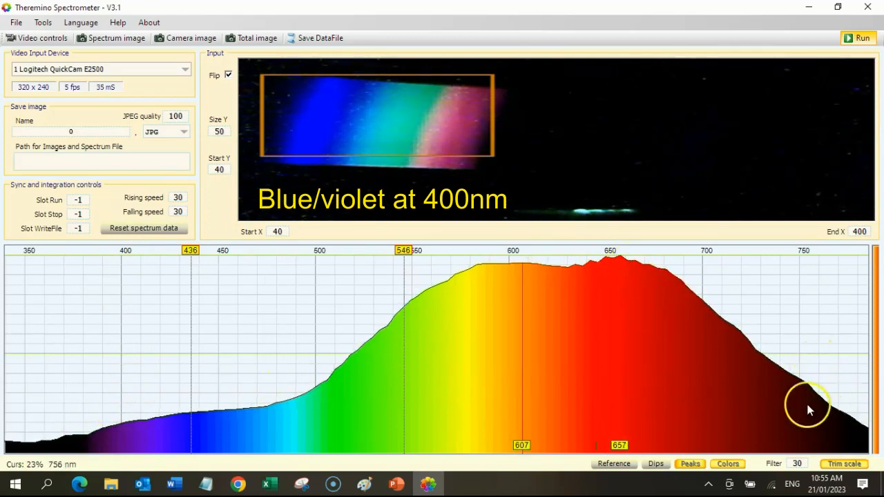
mouse_move(492, 279)
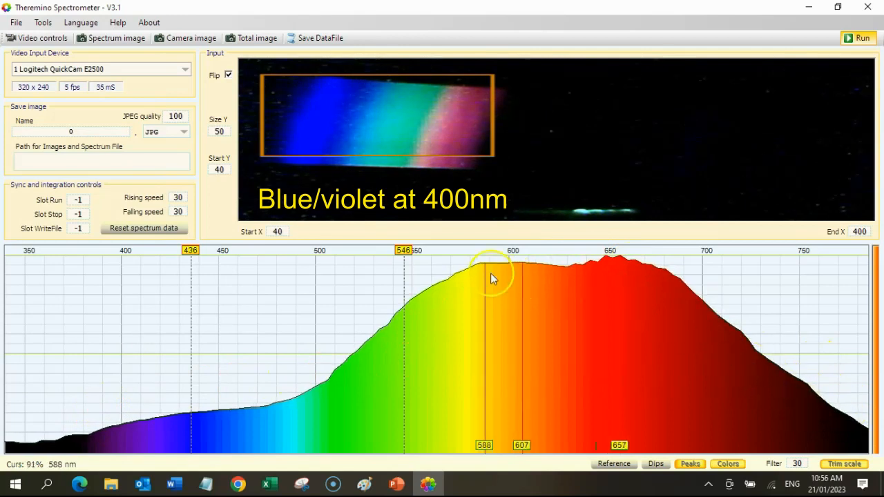
mouse_move(685, 294)
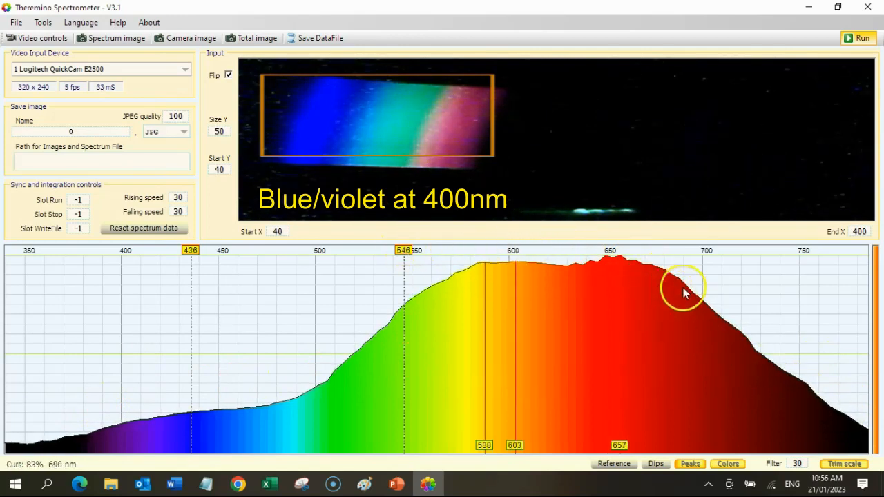
mouse_move(821, 402)
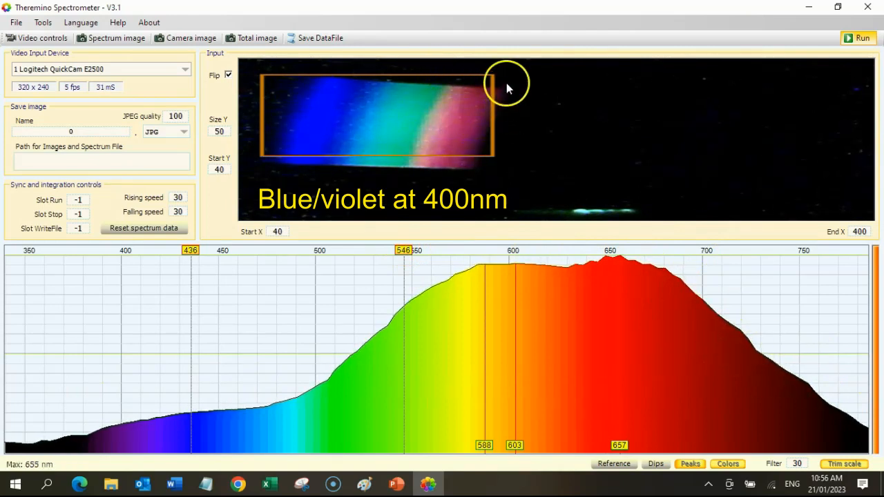
mouse_move(686, 253)
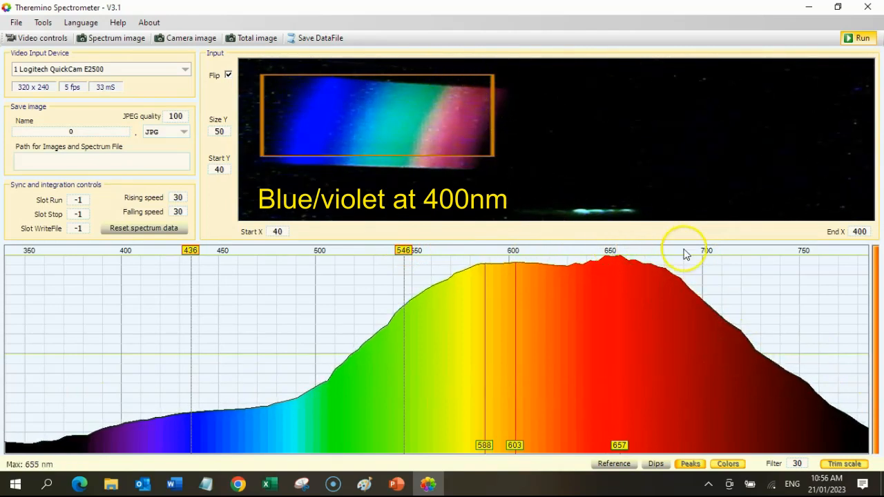
mouse_move(412, 262)
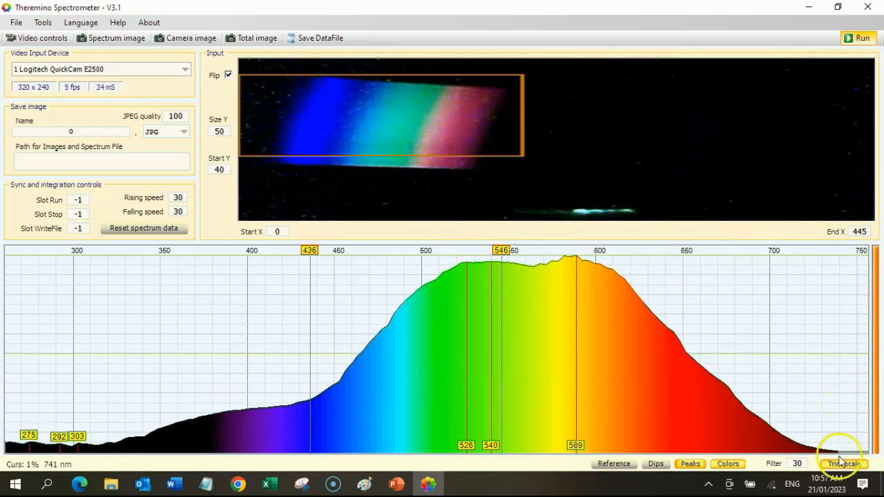
- Switch to the 2 HD camera input to show lamp peaks at 417–645 nm
click(841, 464)
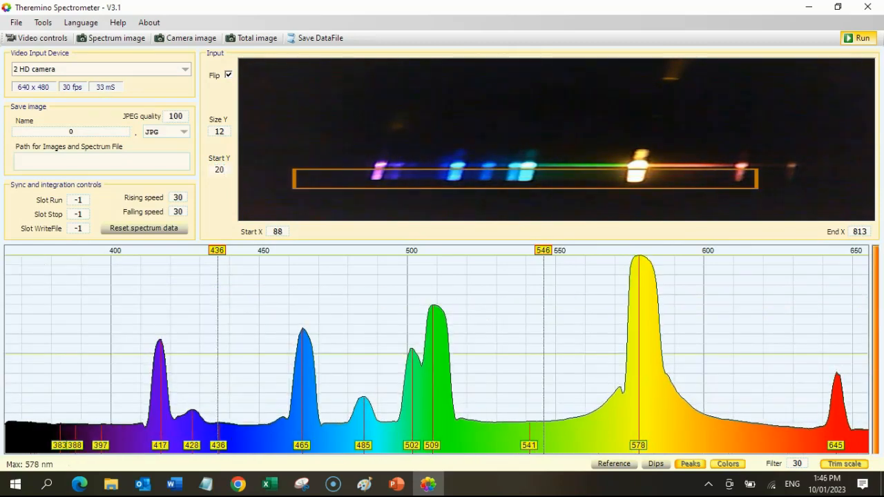
- Raise the frame's Start Y from 20 to 25 to centre it on the emission lines
click(219, 169)
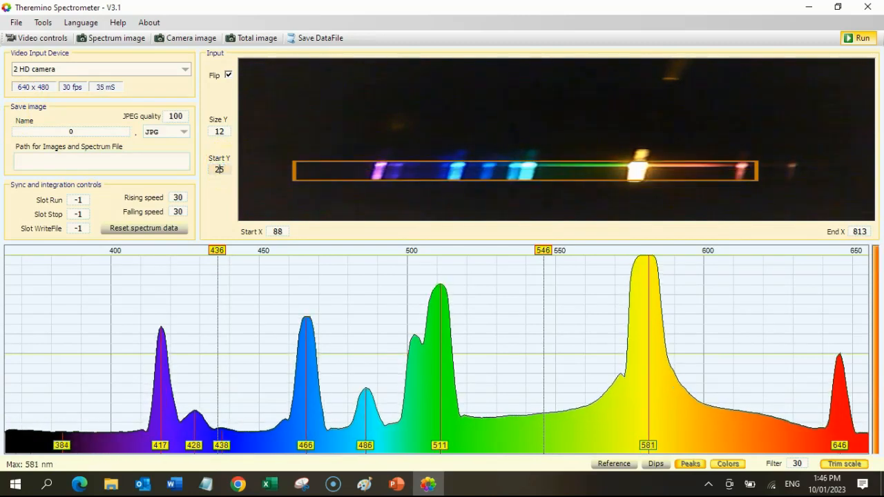
click(219, 131)
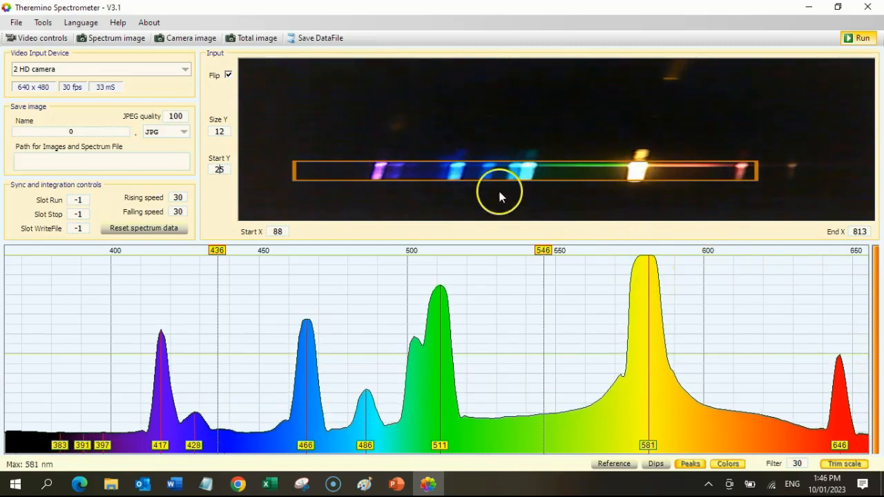
mouse_move(428, 328)
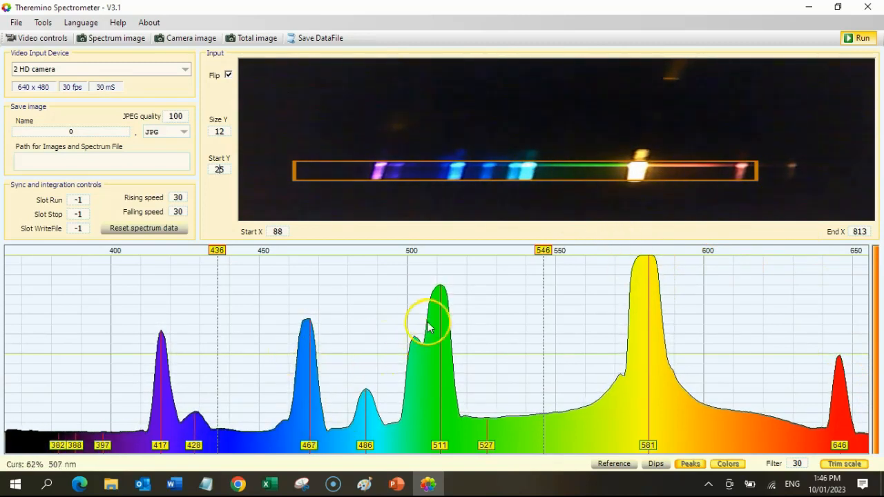